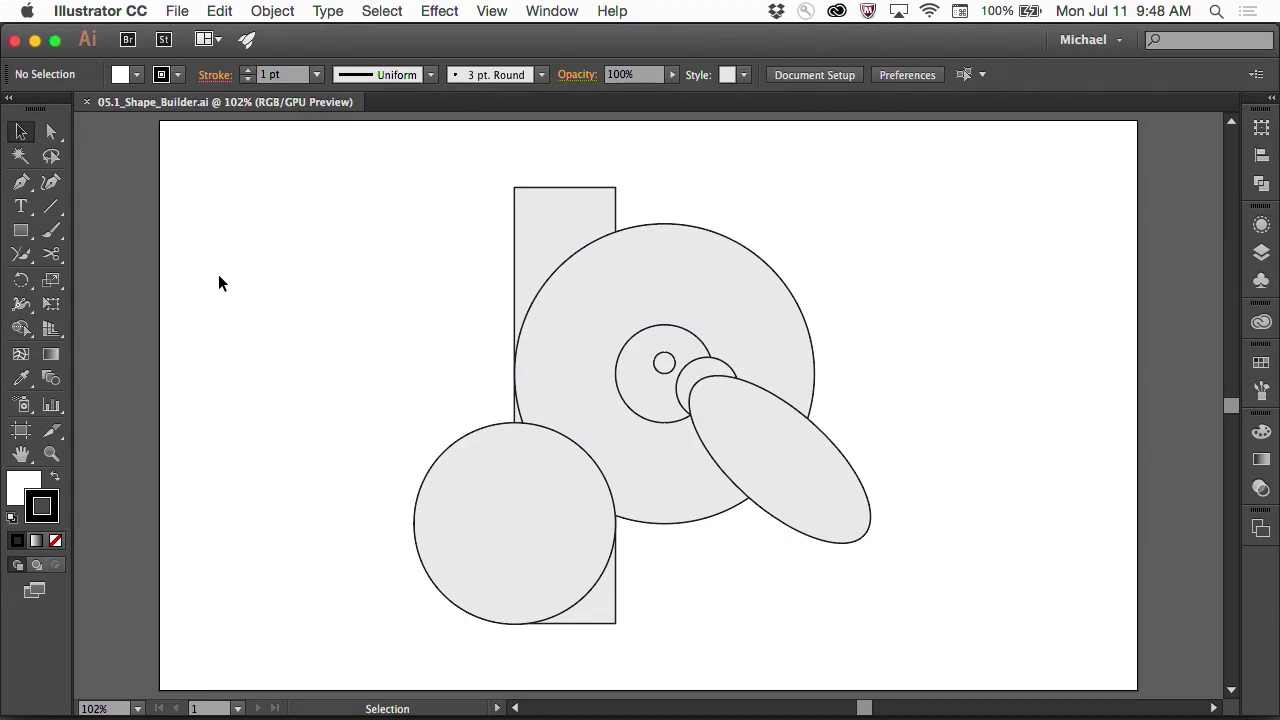
With the Shaper tool, sketch a square and a wide rectangle below it on the artboard's left
click(21, 255)
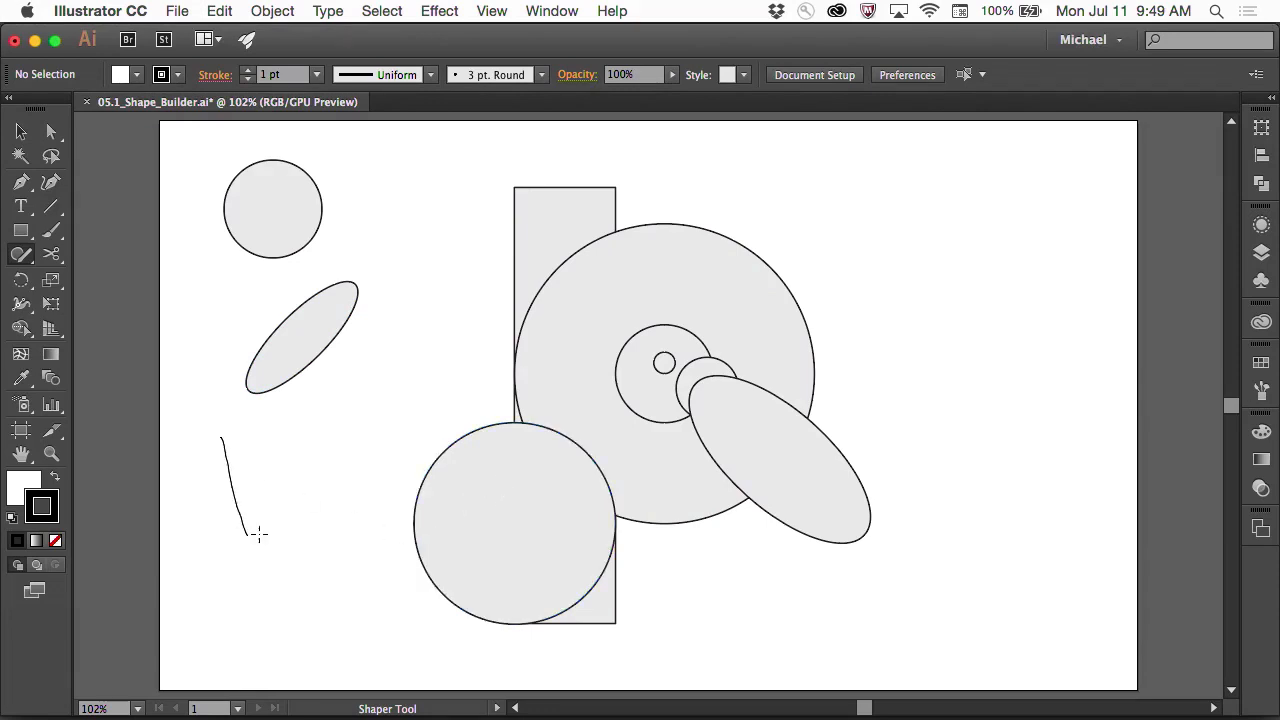
drag(225, 440, 325, 538)
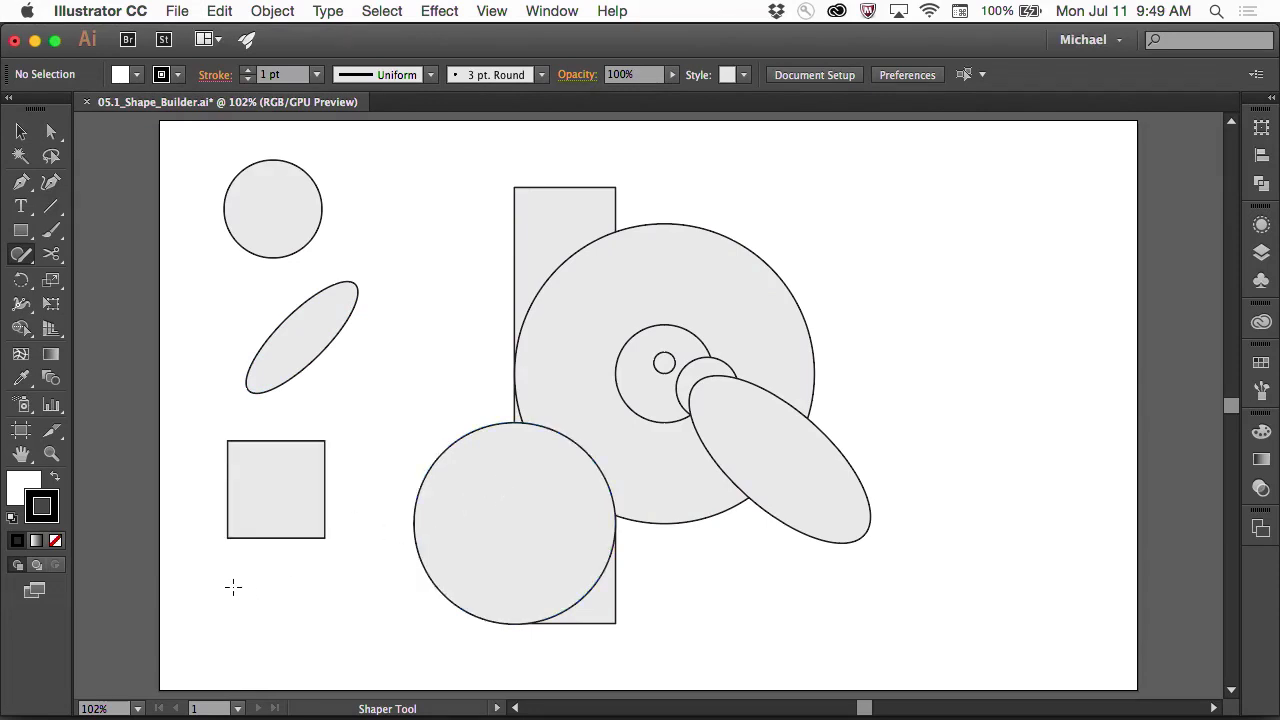
drag(243, 564, 388, 617)
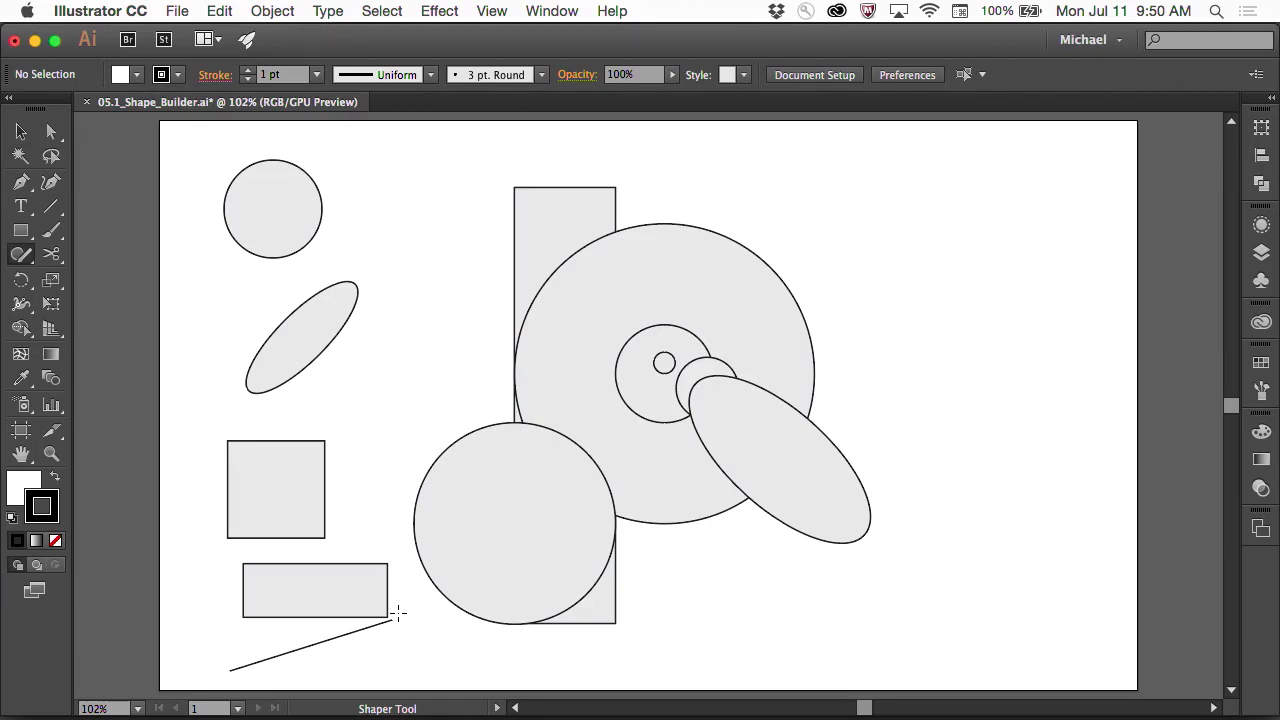
Select the top-left circle and drag its pie widget to cut a wedge from it
click(272, 209)
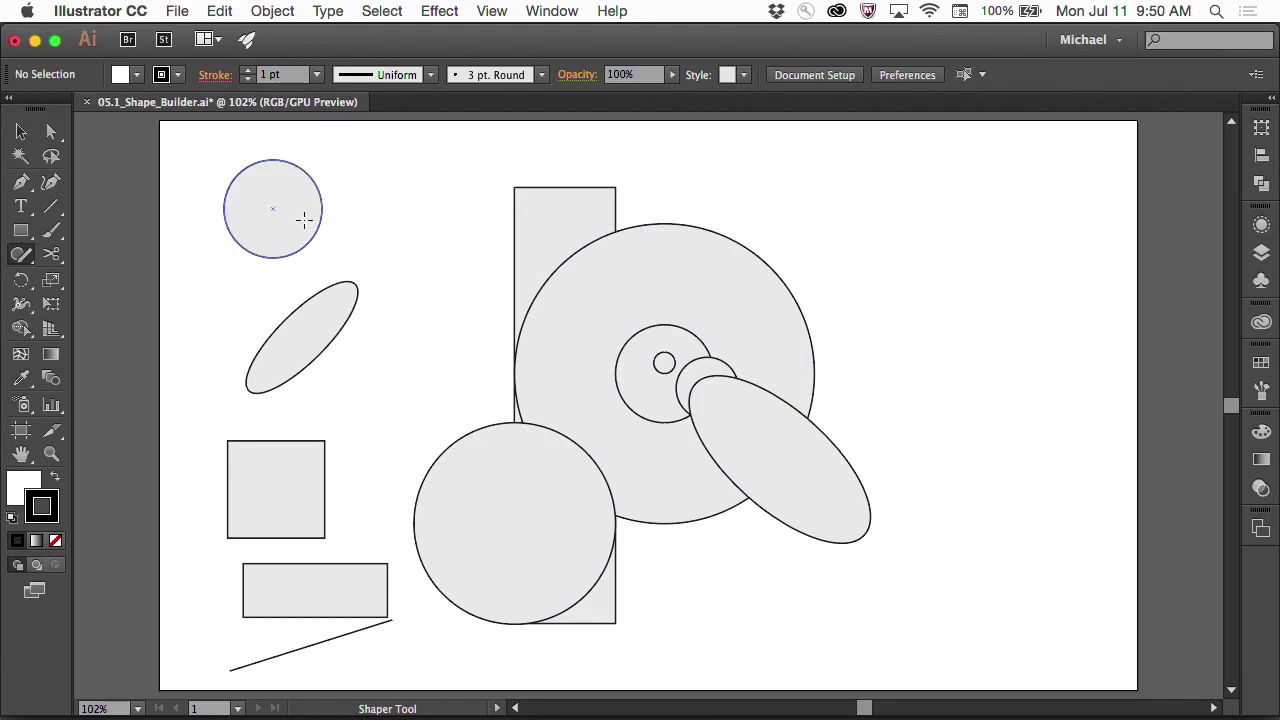
click(272, 208)
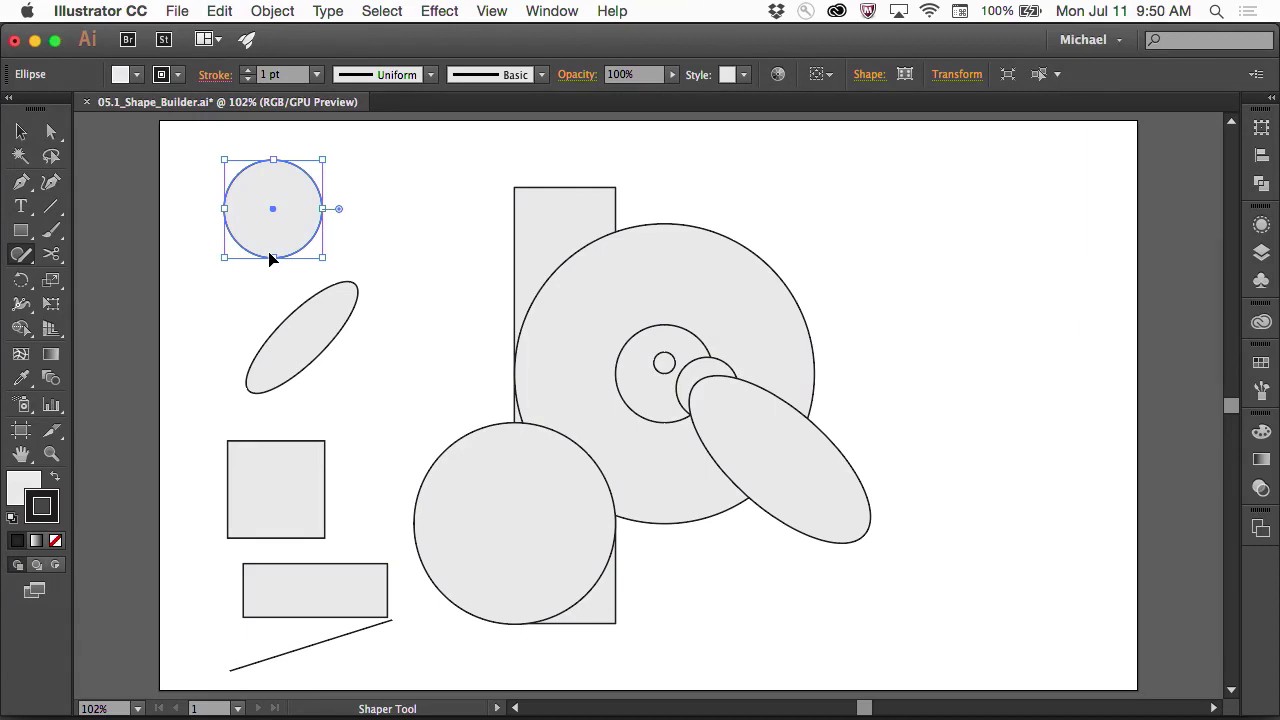
mouse_move(333, 225)
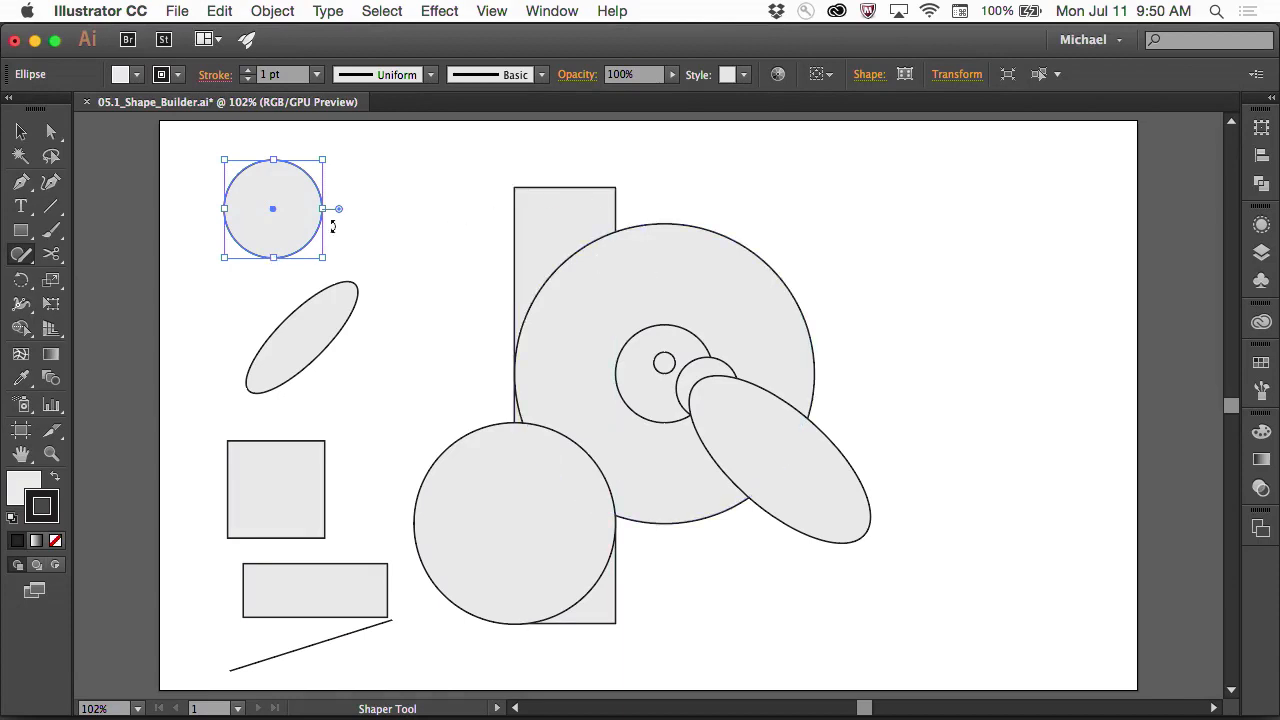
drag(338, 208, 315, 160)
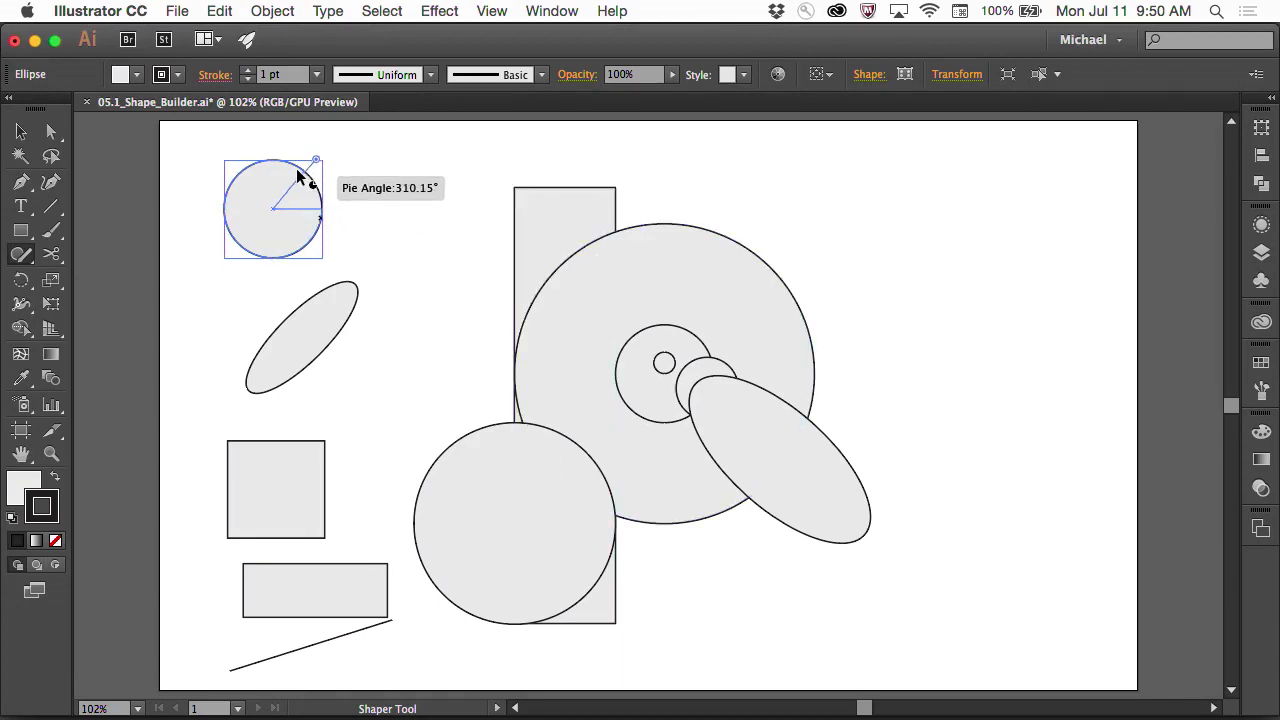
drag(315, 160, 338, 208)
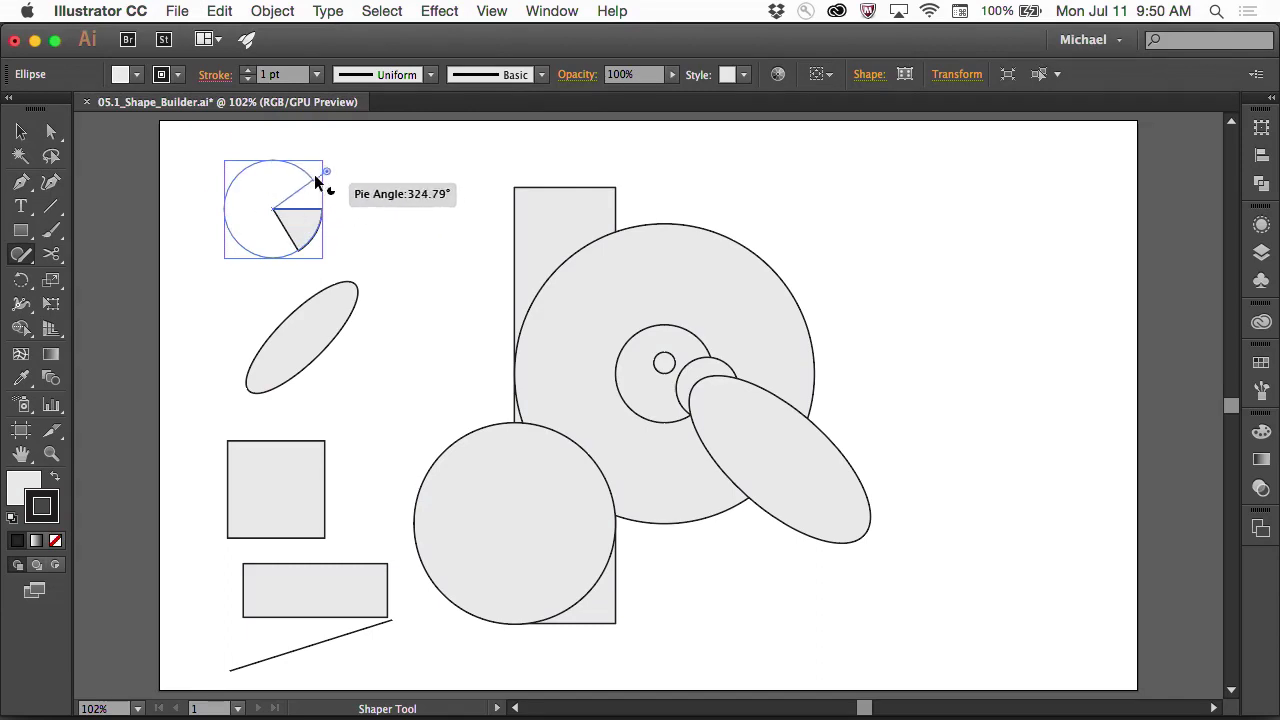
click(276, 489)
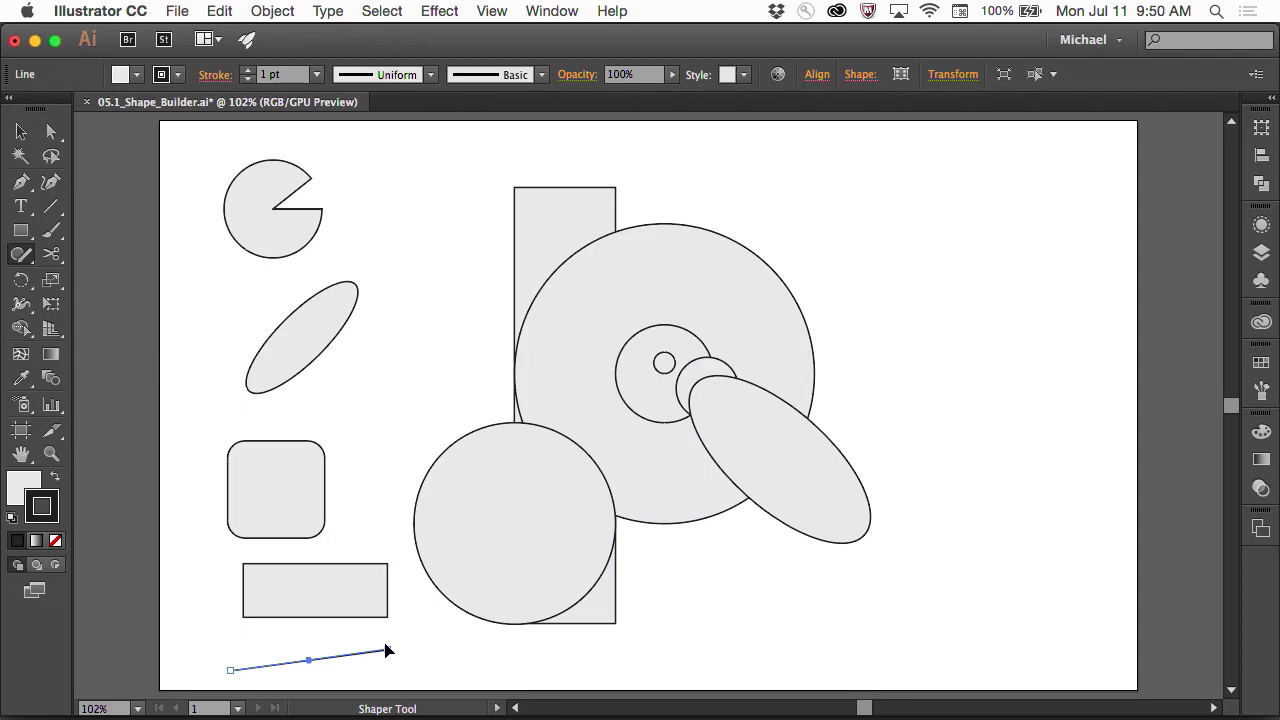
Select the rounded square, then the top-left circle, with the Shaper tool
click(276, 489)
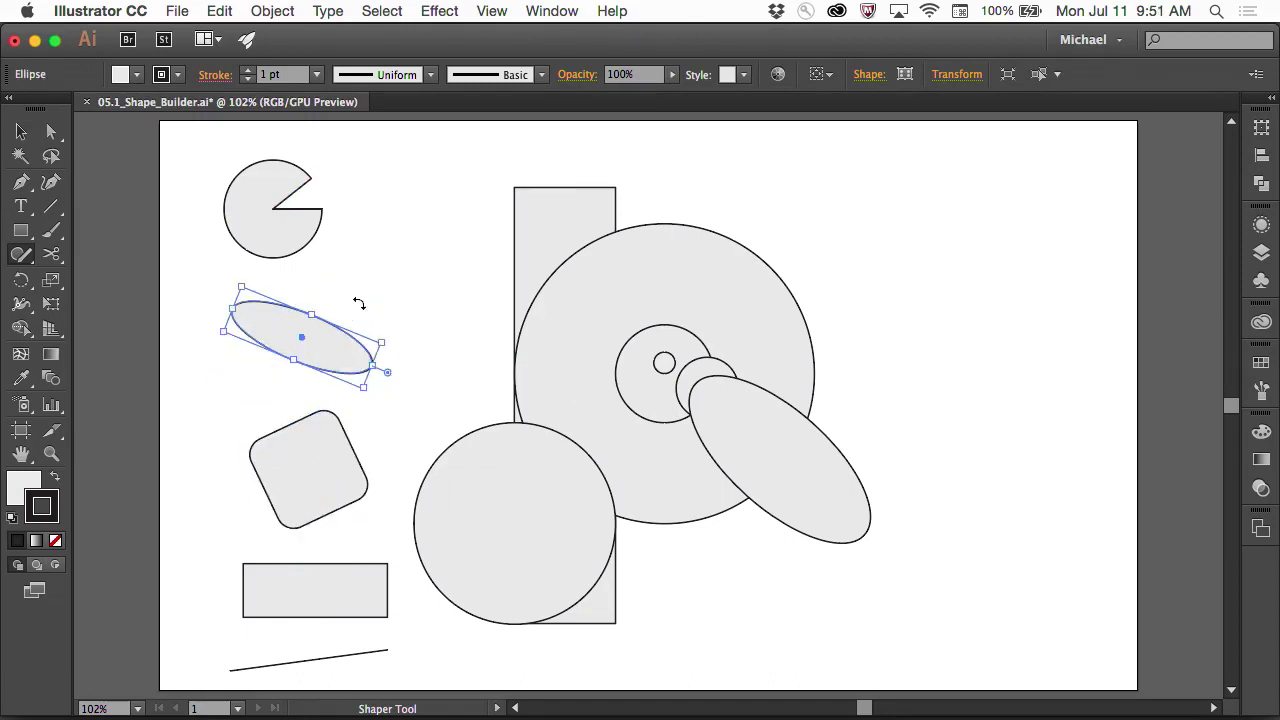
click(270, 207)
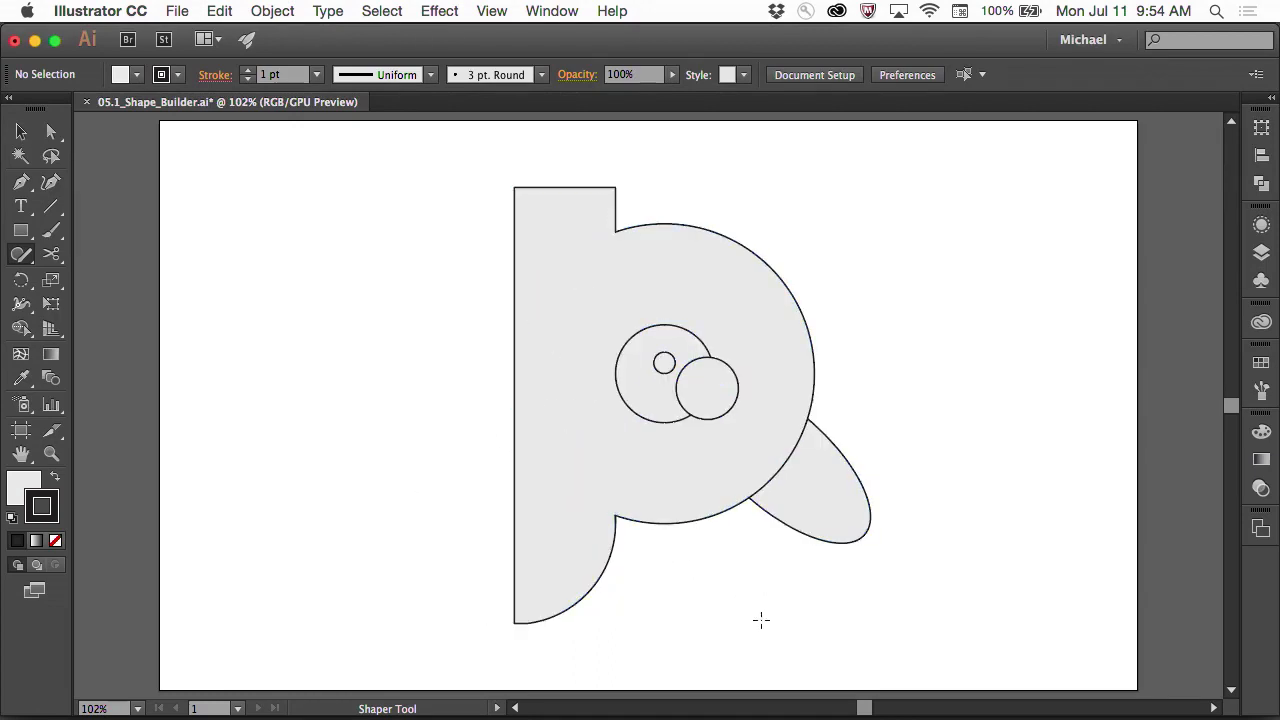
mouse_move(728, 565)
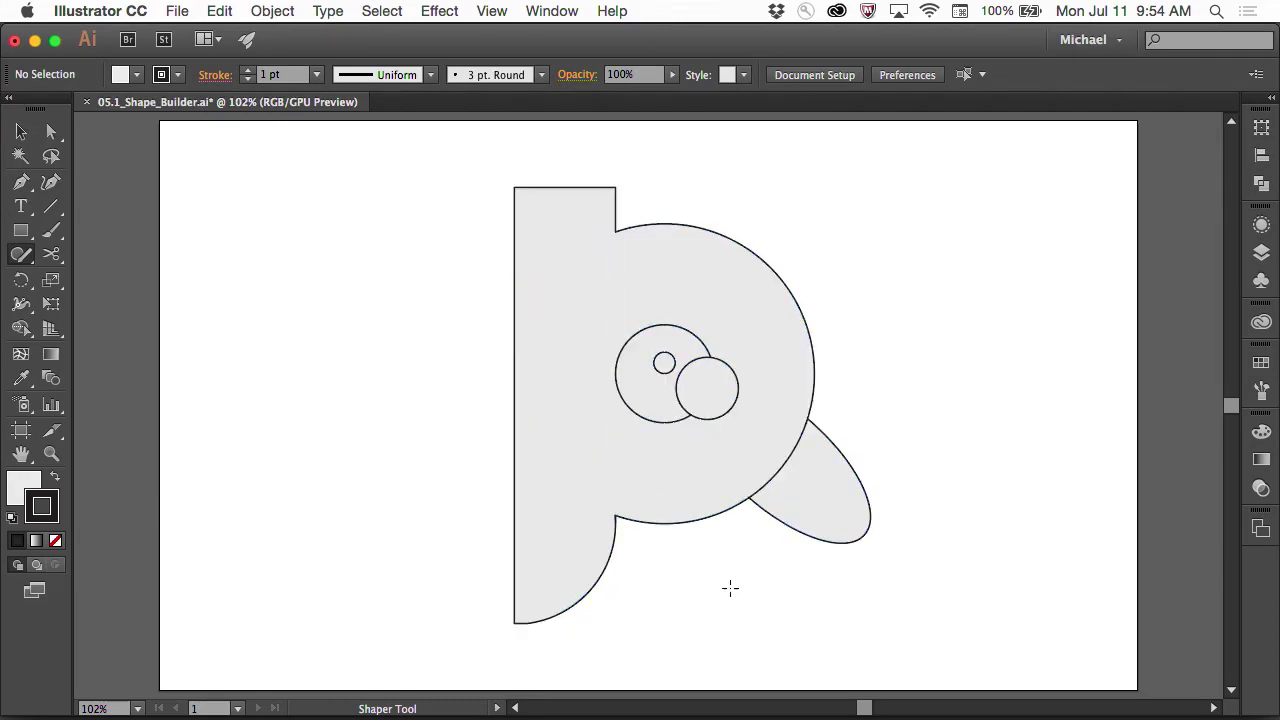
Click the overlapping shapes inside the P's bowl with the Shaper tool
click(637, 453)
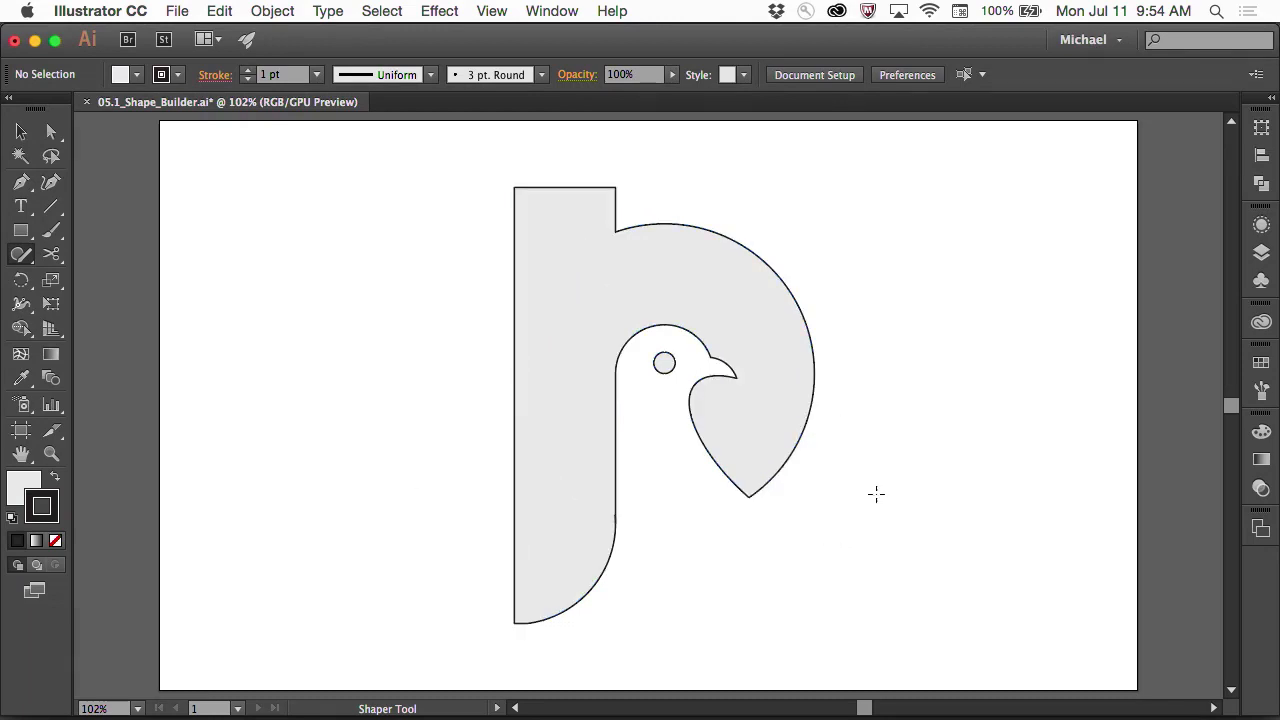
mouse_move(1104, 454)
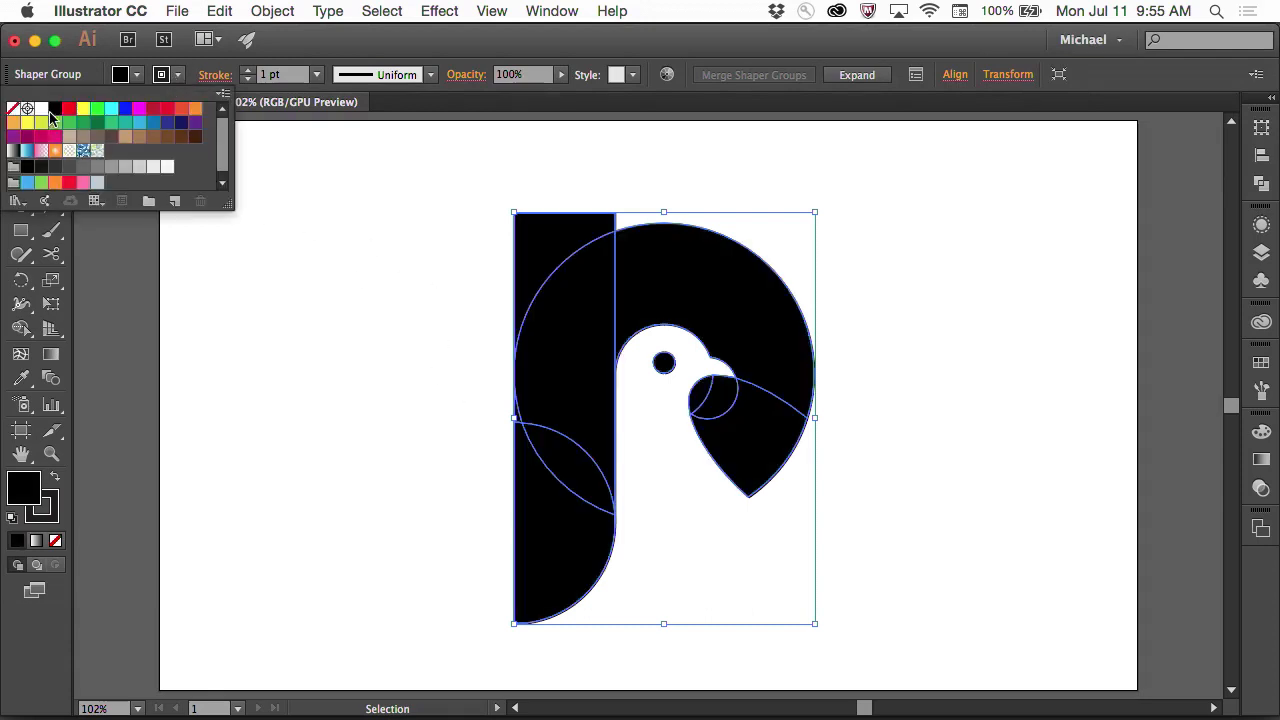
Set the black logo's stroke to None to remove its outline
click(405, 427)
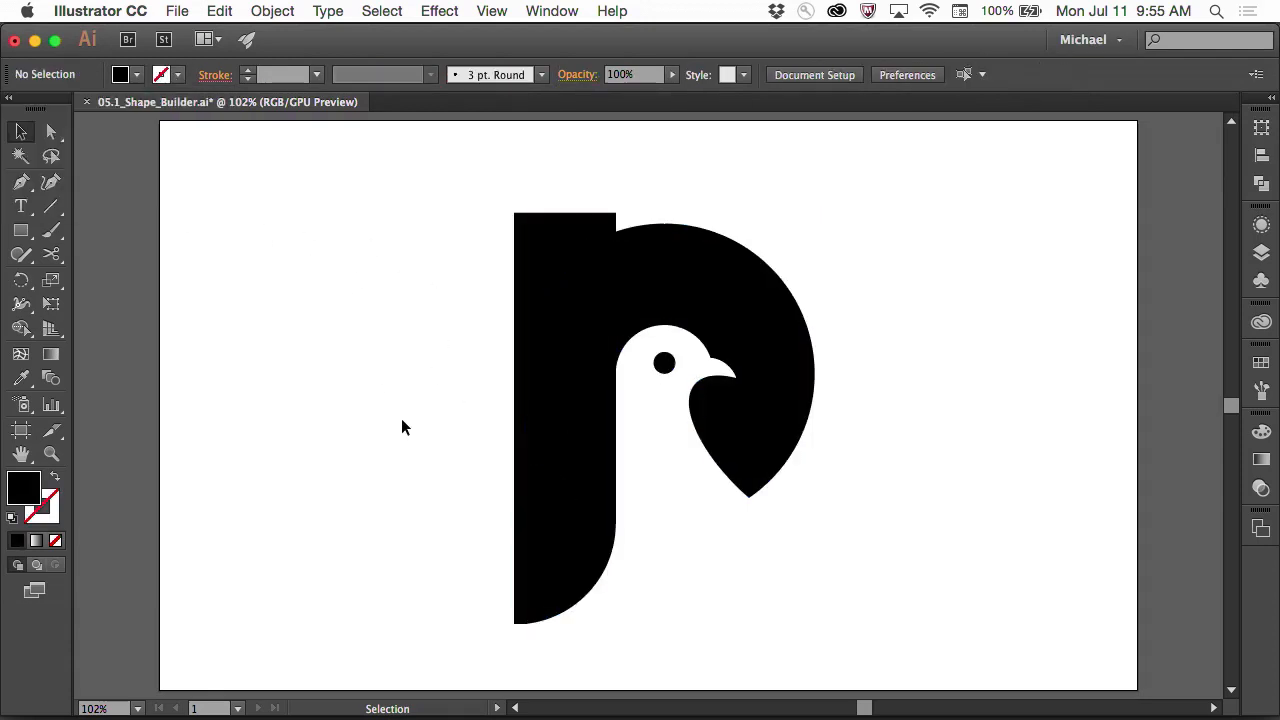